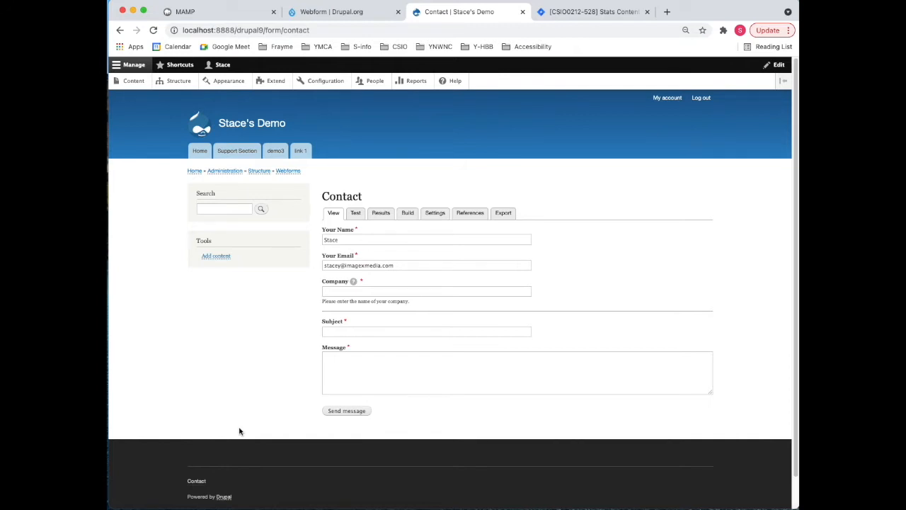
Fill the Company field with 'stcey' and send the contact message
click(425, 291)
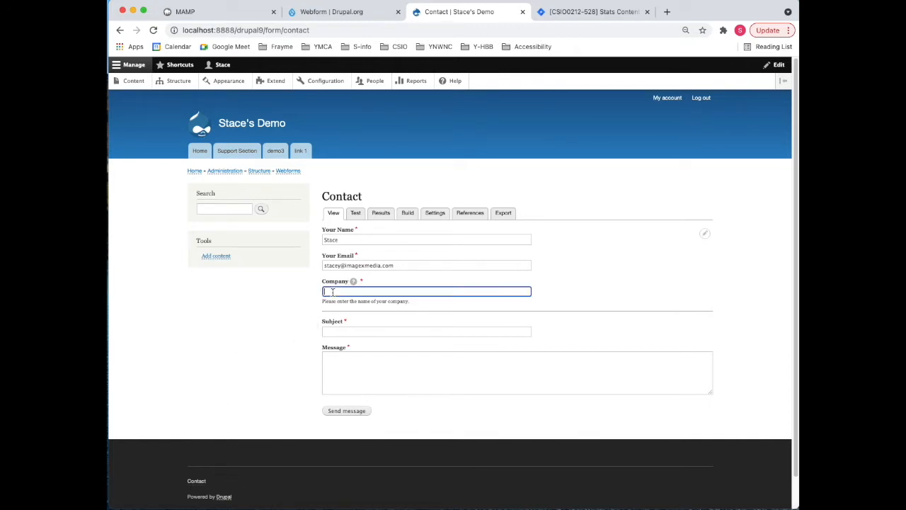
text(stcey info)
click(518, 373)
text(data)
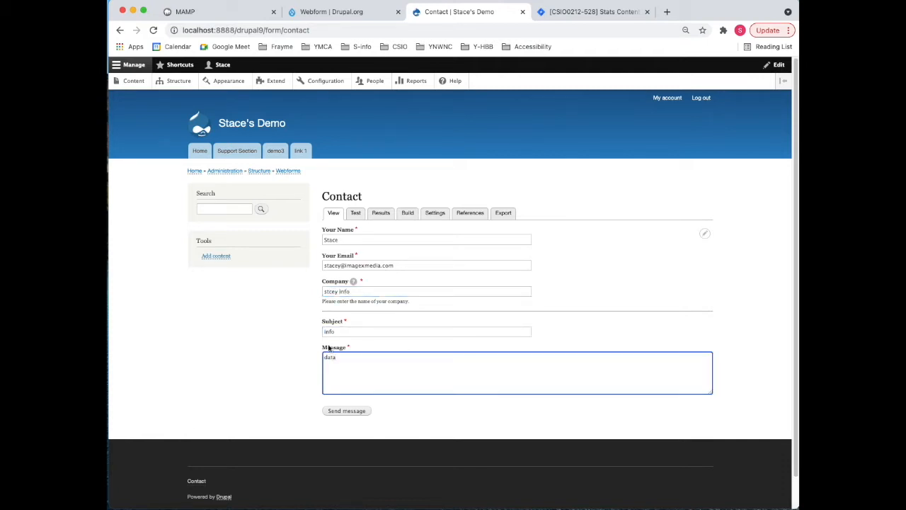
click(345, 411)
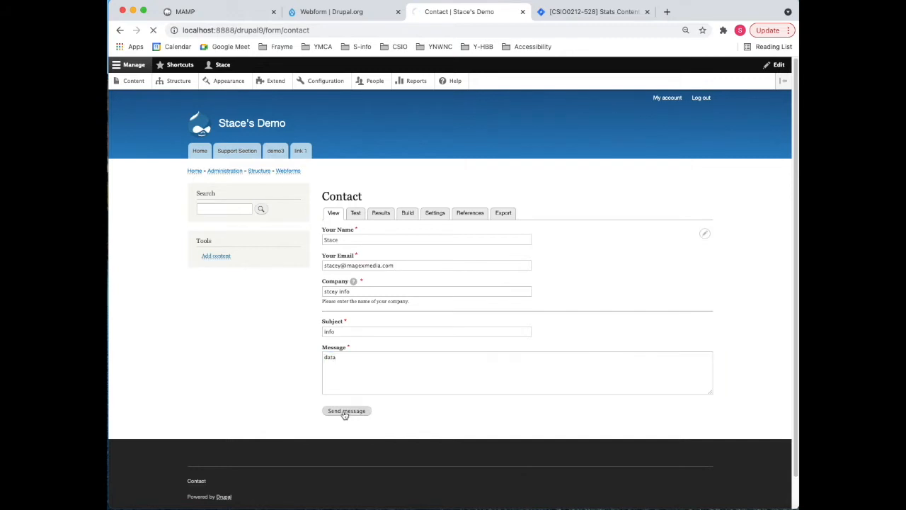
click(346, 410)
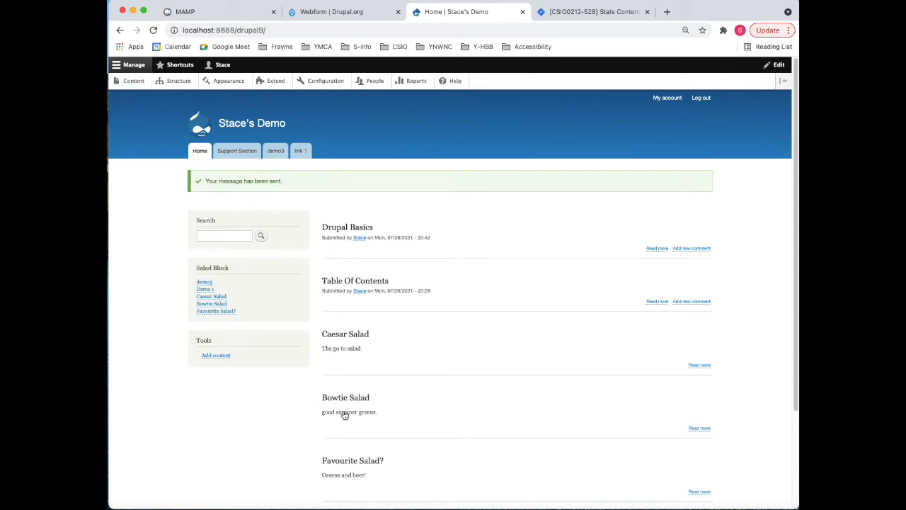
mouse_move(129, 127)
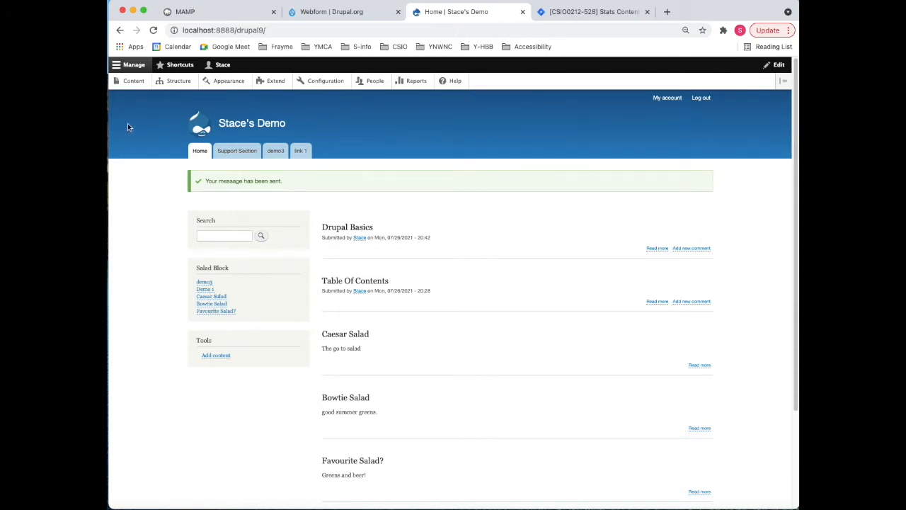
Return to the Contact form page and view its submission Results
click(120, 30)
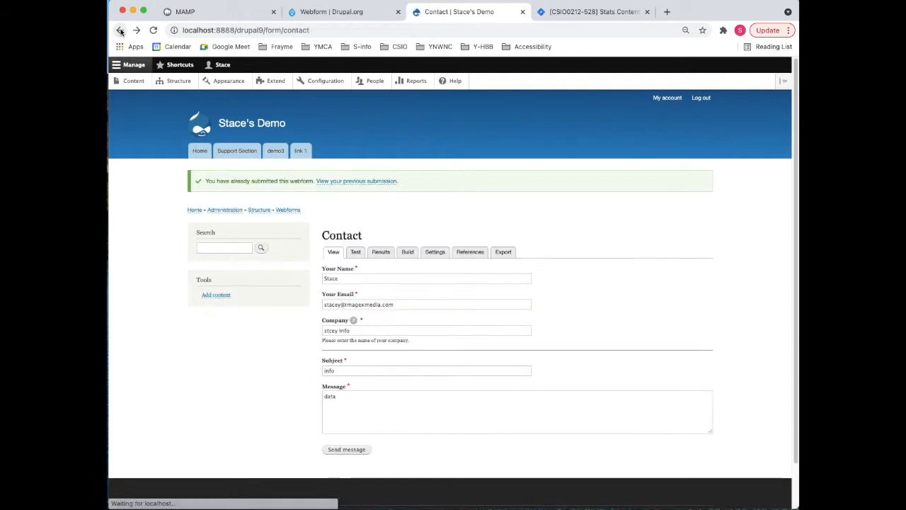
click(119, 29)
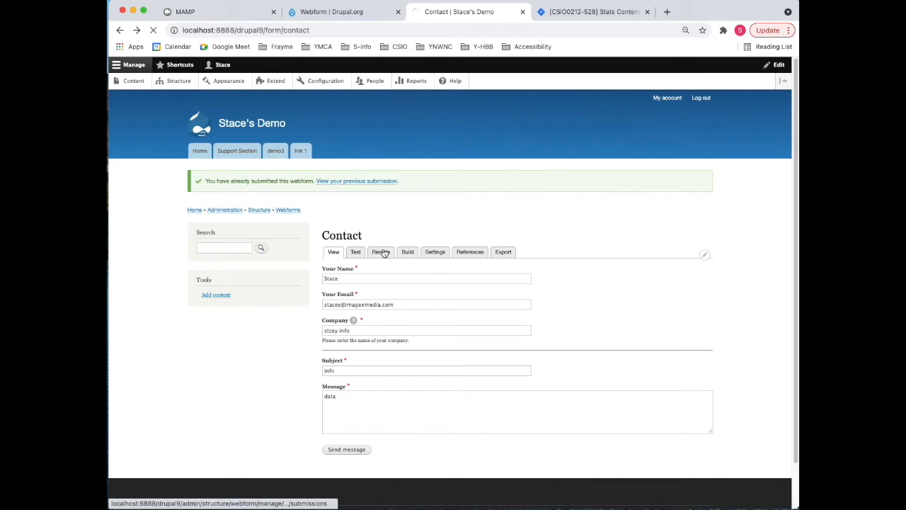
click(381, 252)
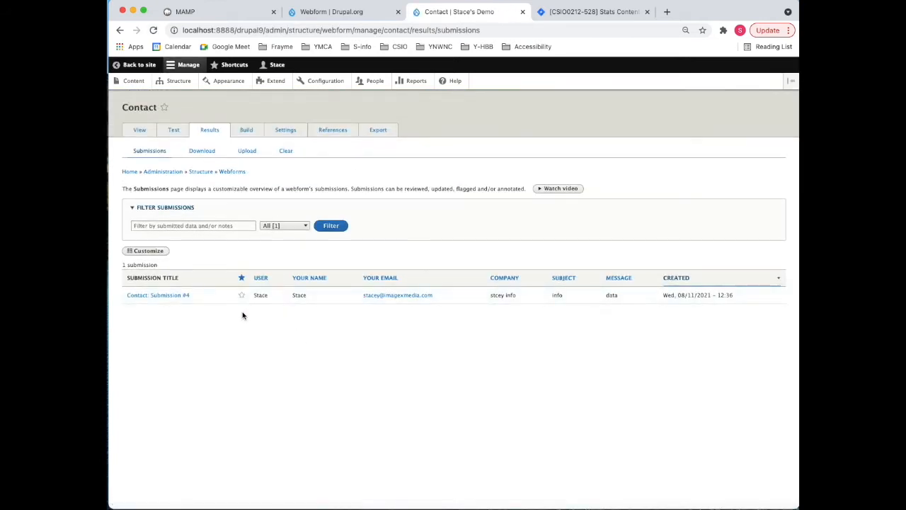
mouse_move(258, 264)
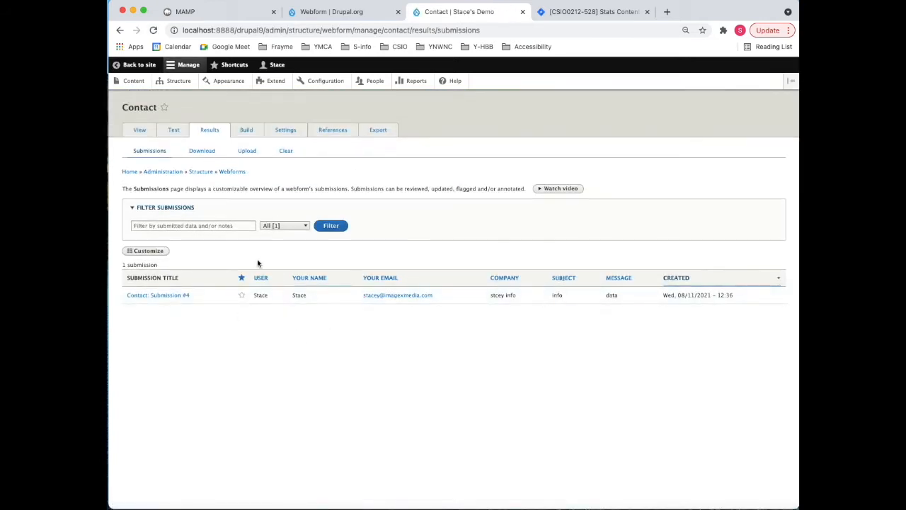
click(179, 81)
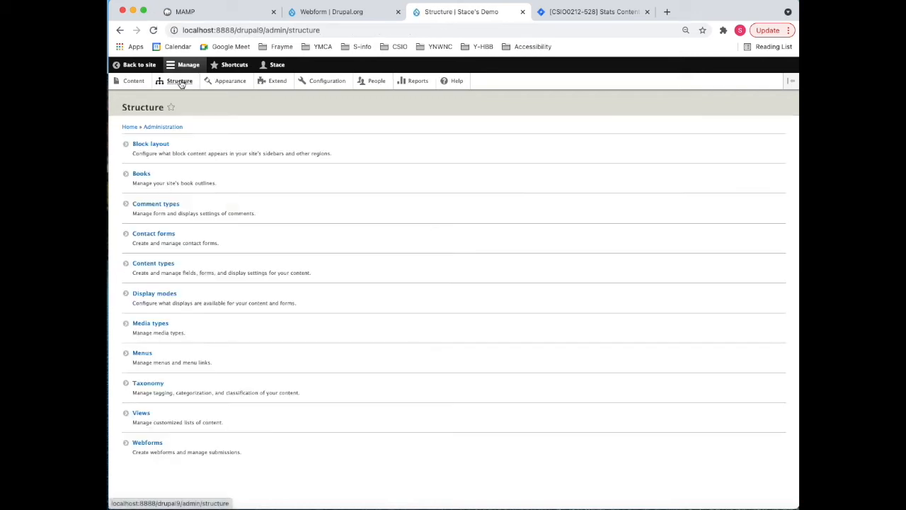
click(147, 441)
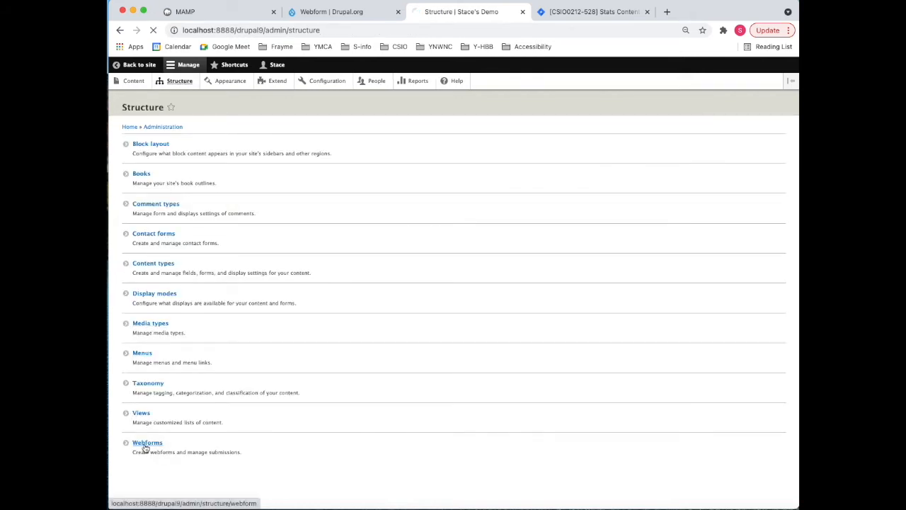
click(148, 442)
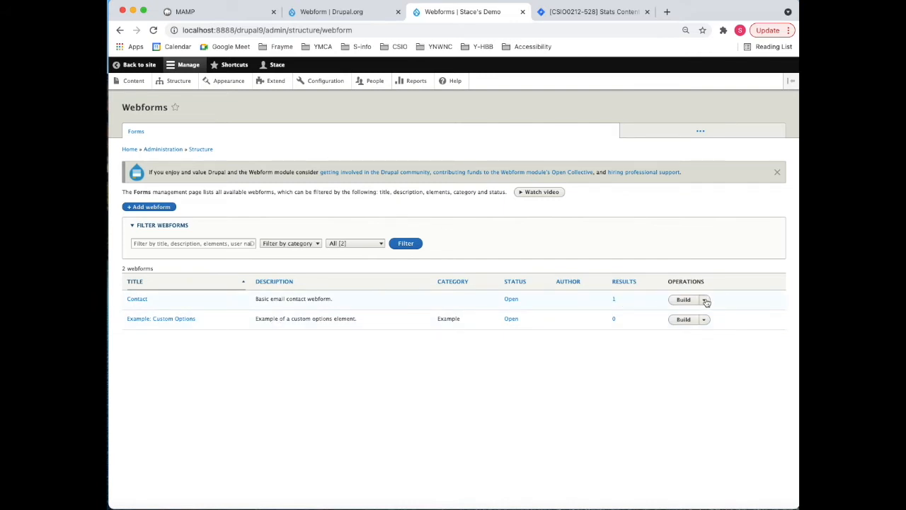
click(705, 298)
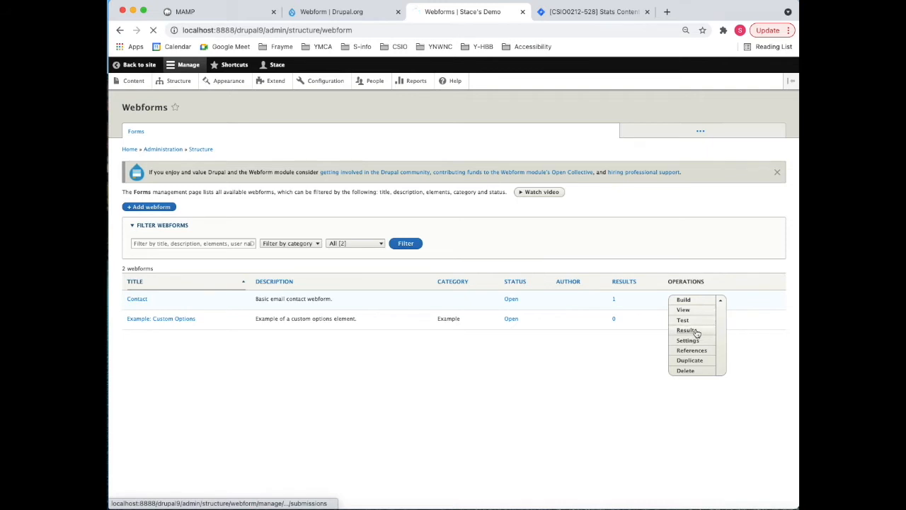
click(685, 330)
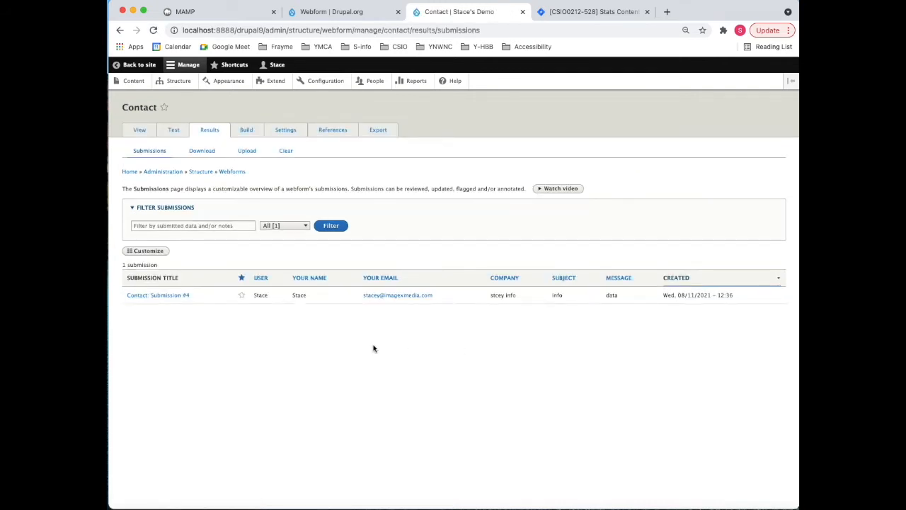
mouse_move(150, 164)
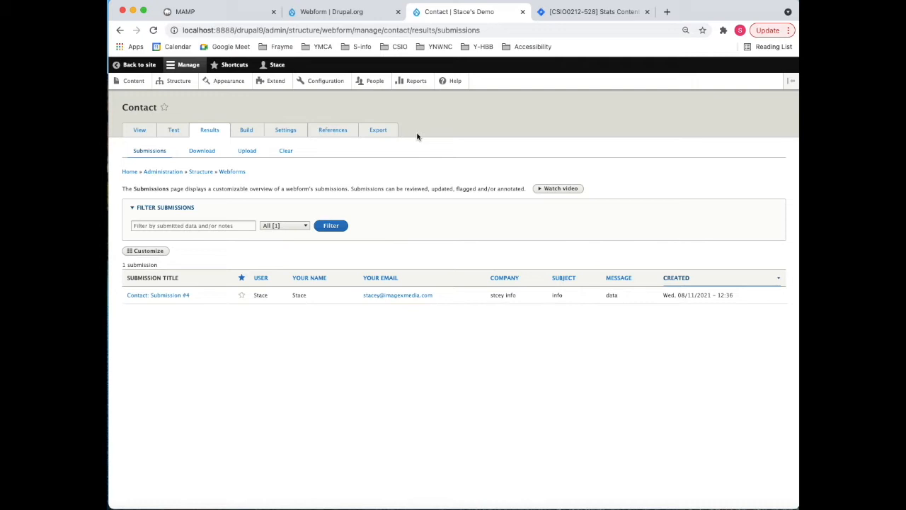
click(158, 295)
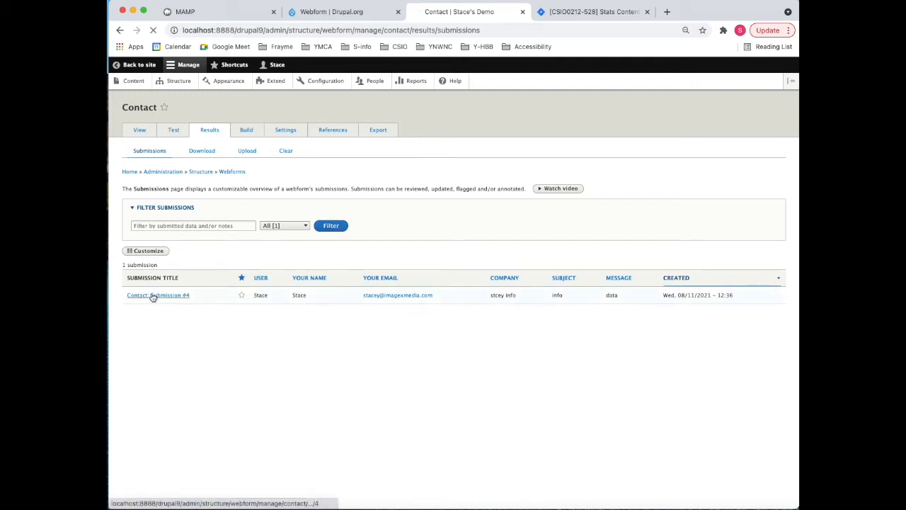
click(158, 295)
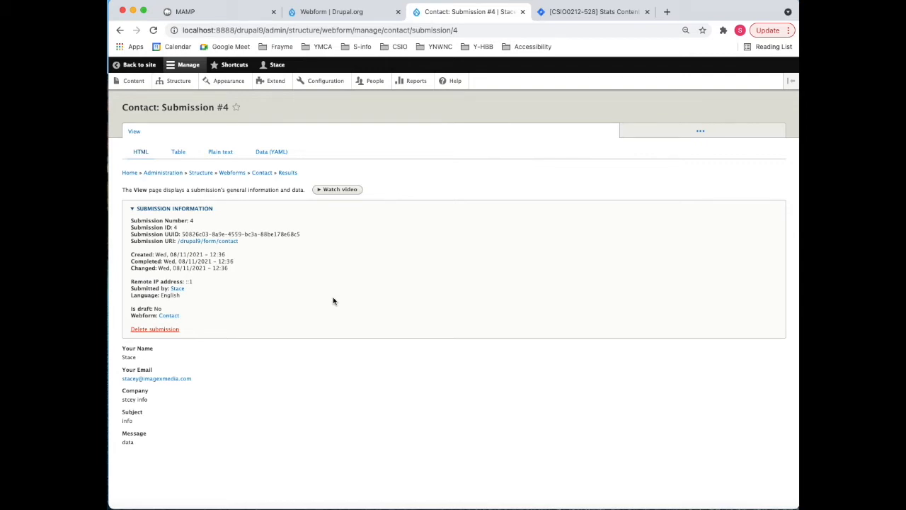
mouse_move(183, 303)
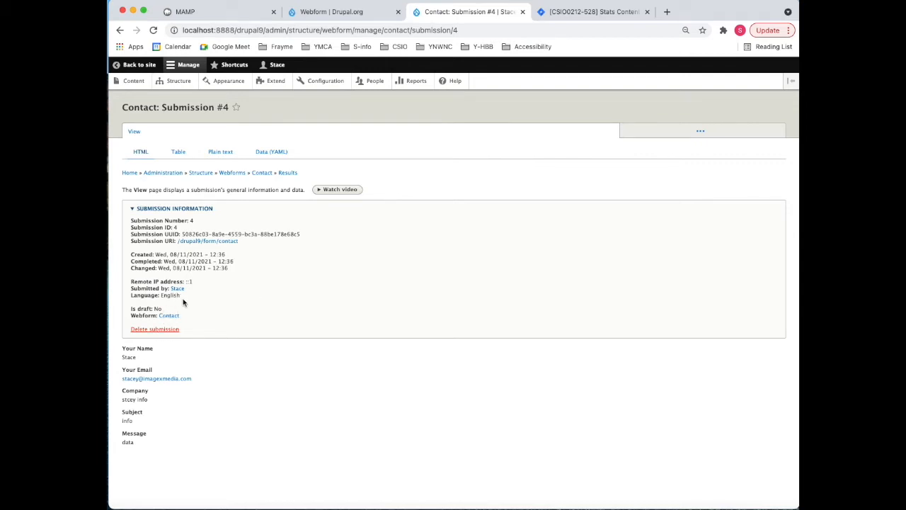
mouse_move(208, 286)
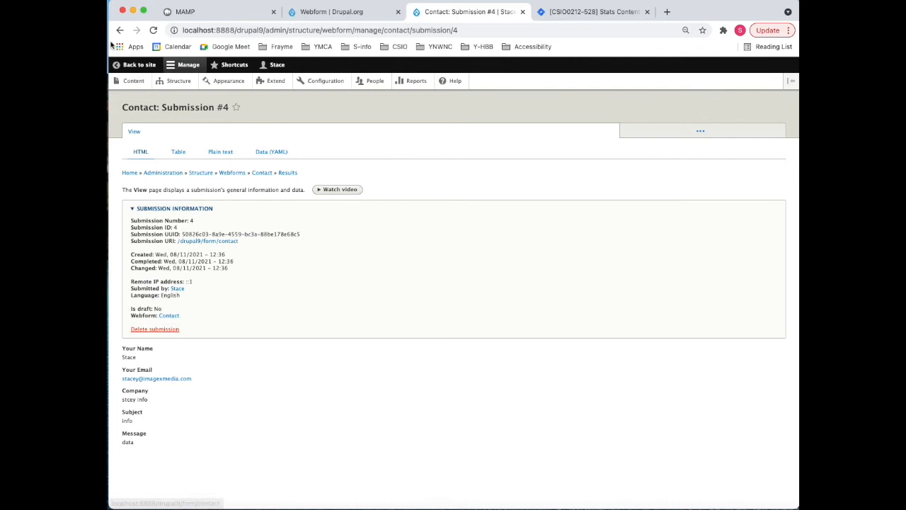
click(287, 173)
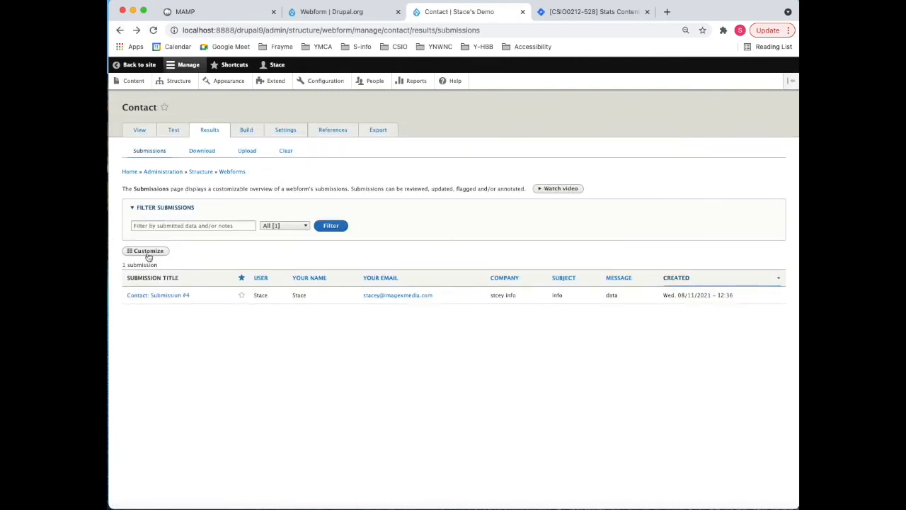
Hide the Starred column in Customize table and save the table settings
click(144, 250)
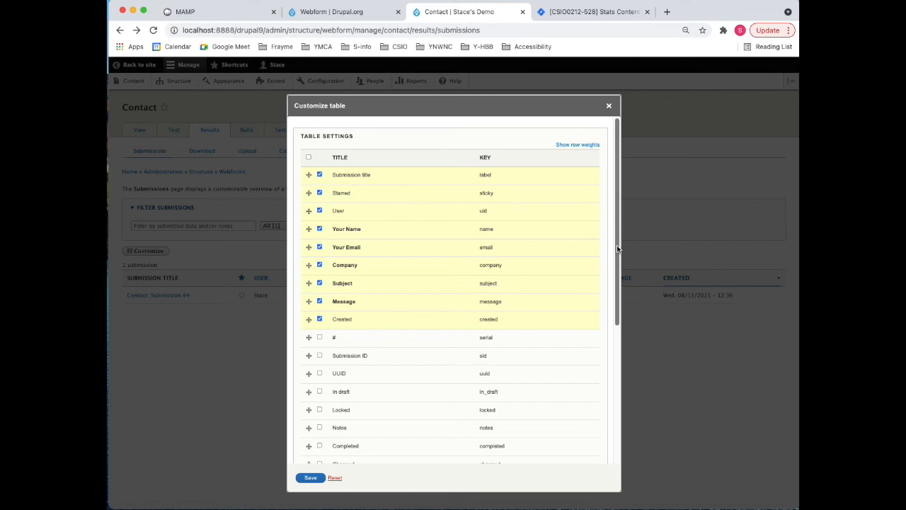
scroll(down, 3)
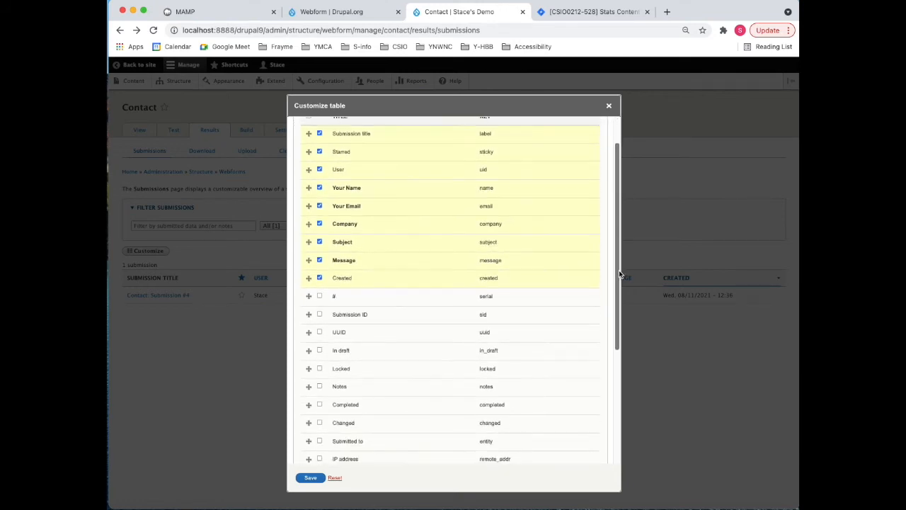
scroll(down, 3)
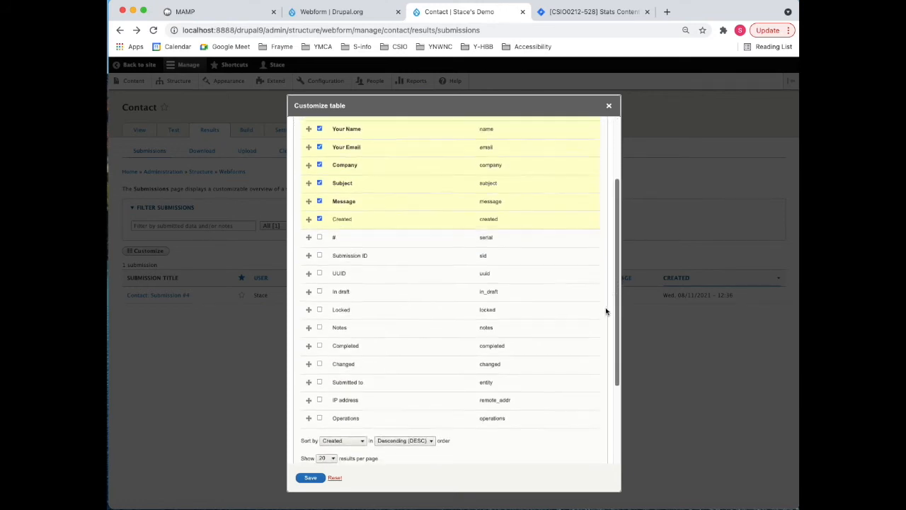
scroll(up, 3)
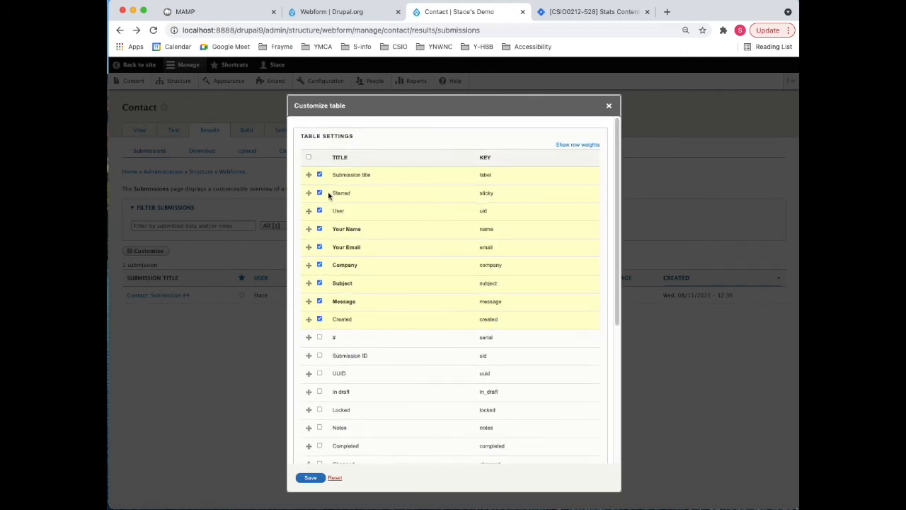
click(320, 193)
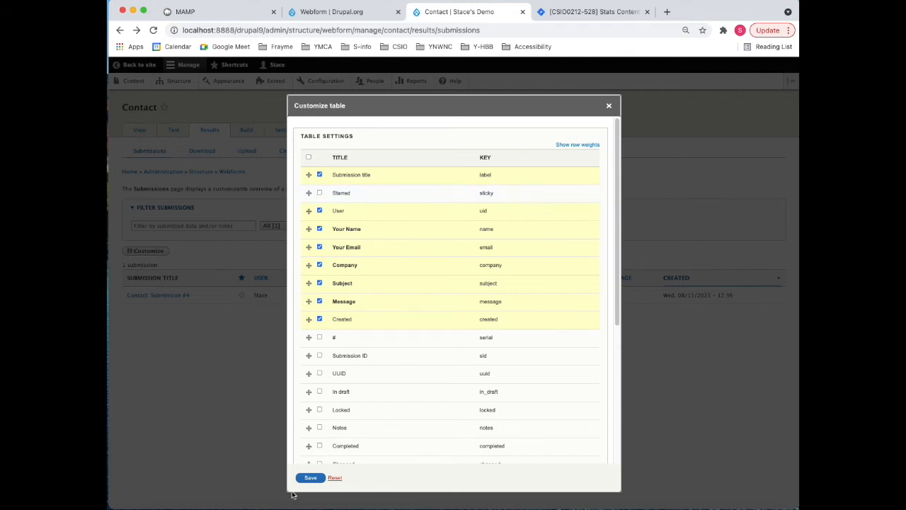
click(310, 477)
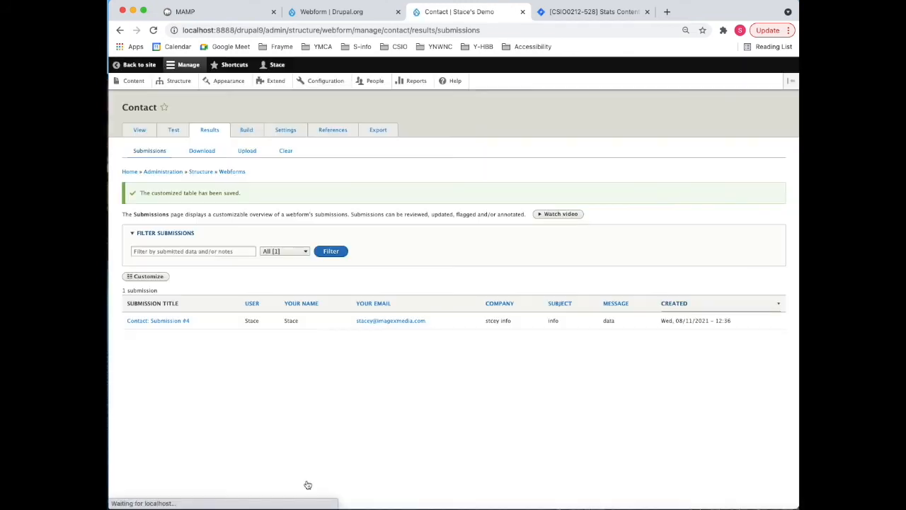
mouse_move(566, 380)
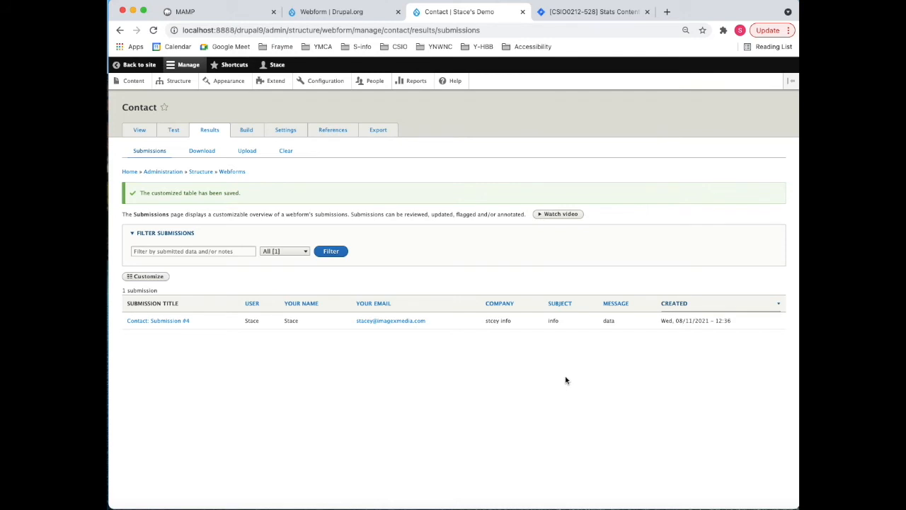
mouse_move(450, 360)
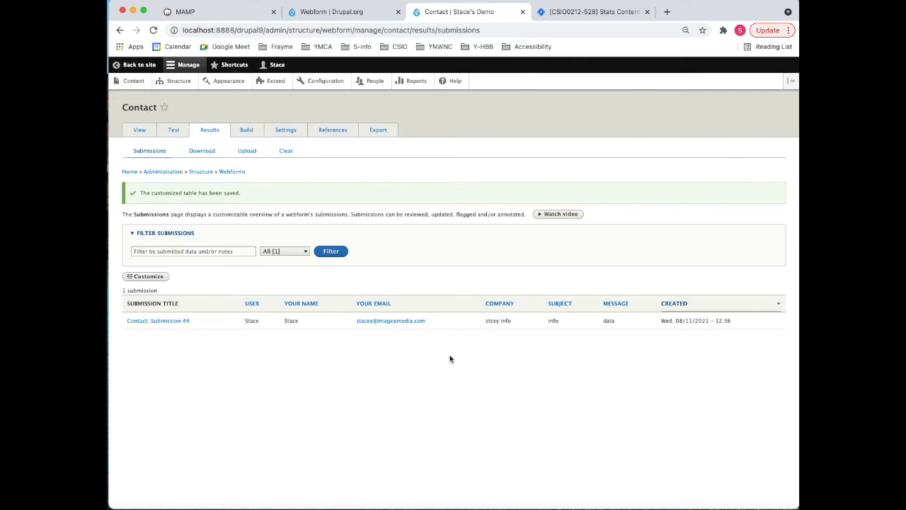
mouse_move(234, 354)
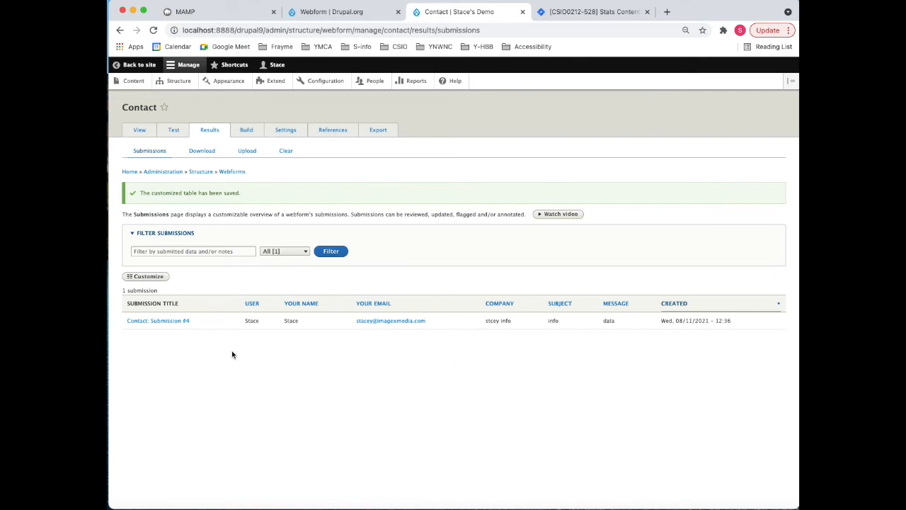
mouse_move(201, 150)
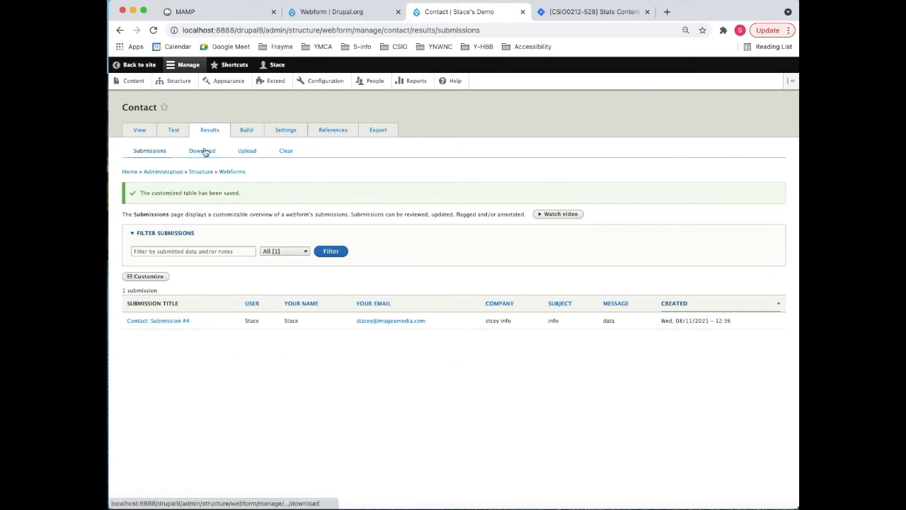
Export the Contact submissions as a delimited-text contact.csv download
click(201, 150)
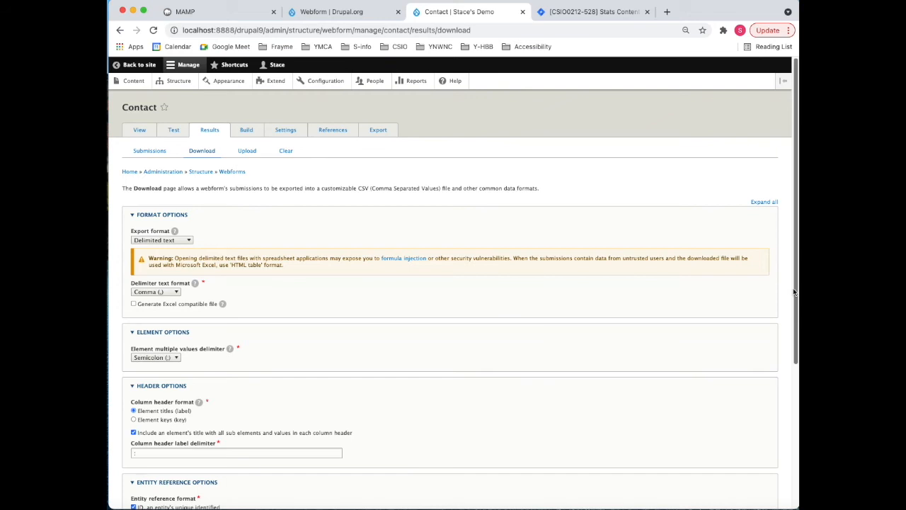
scroll(down, 3)
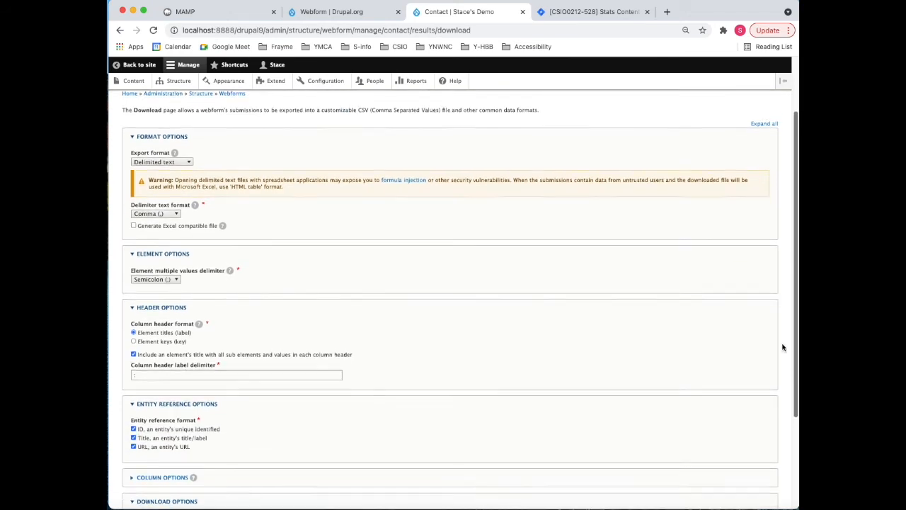
scroll(down, 3)
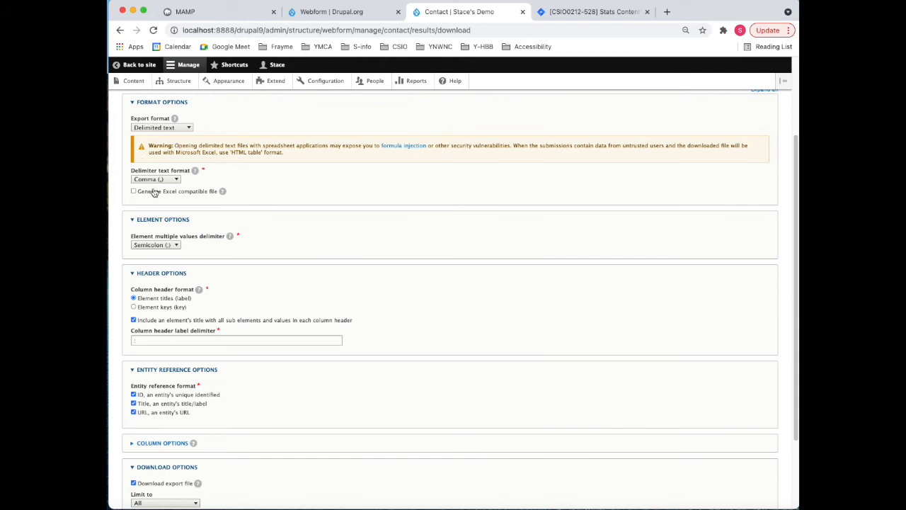
mouse_move(147, 207)
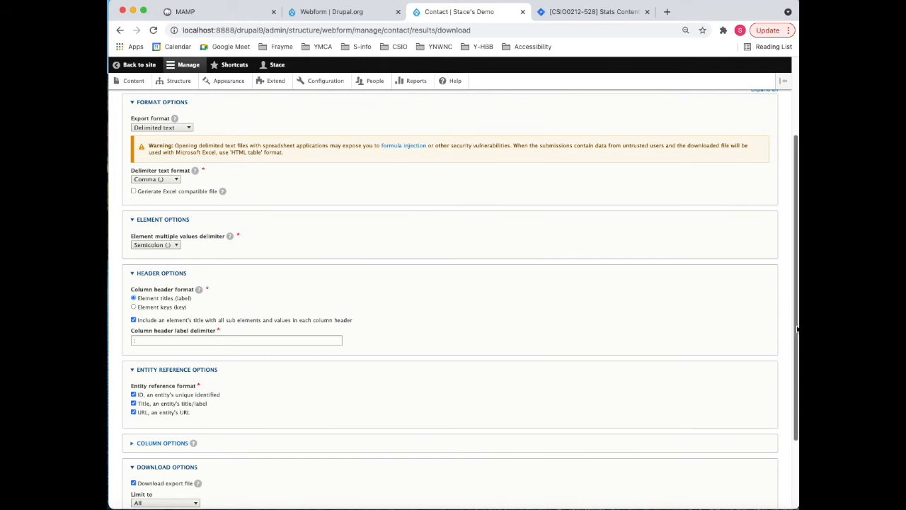
scroll(down, 3)
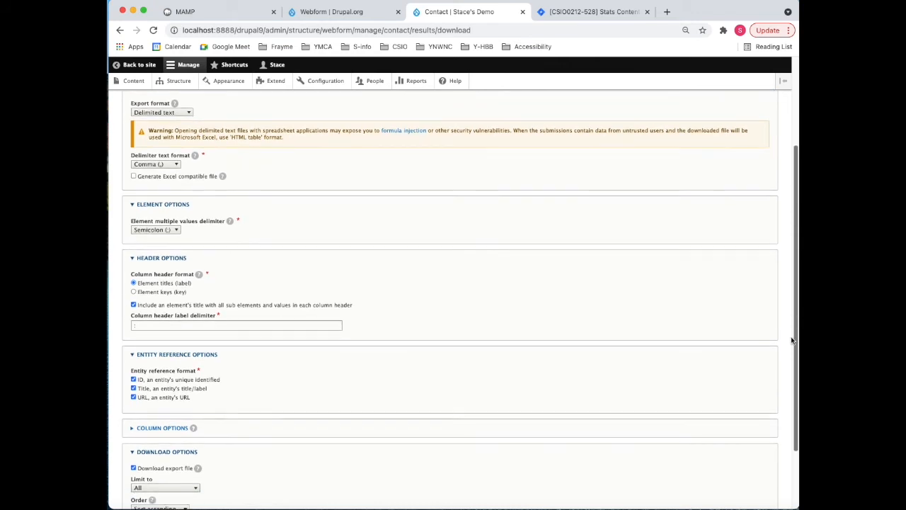
scroll(down, 3)
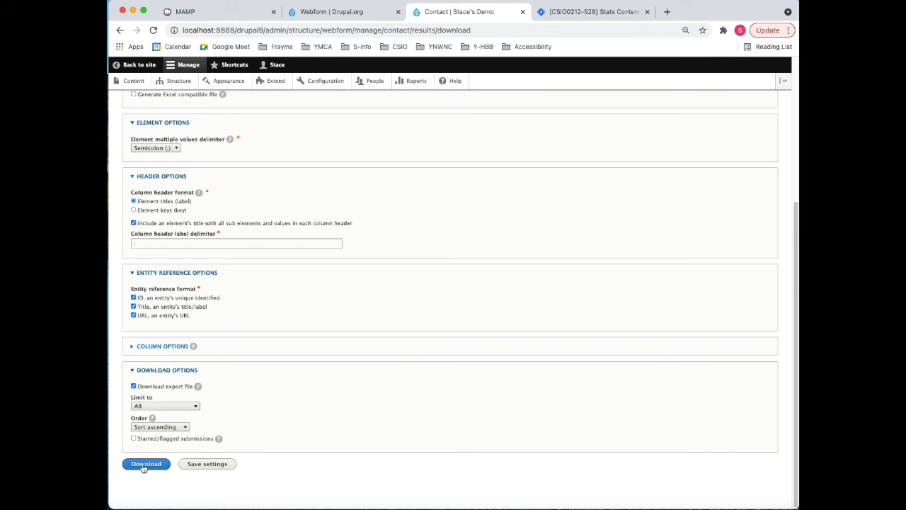
click(146, 465)
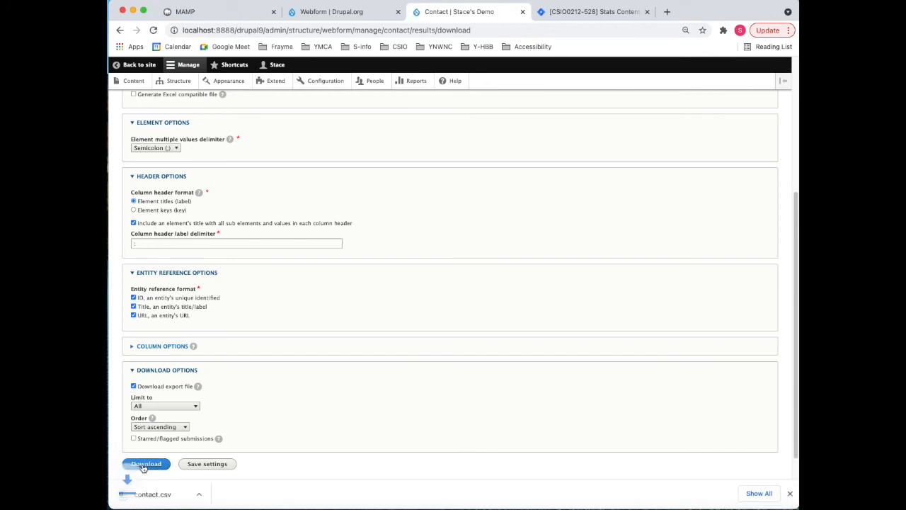
click(146, 465)
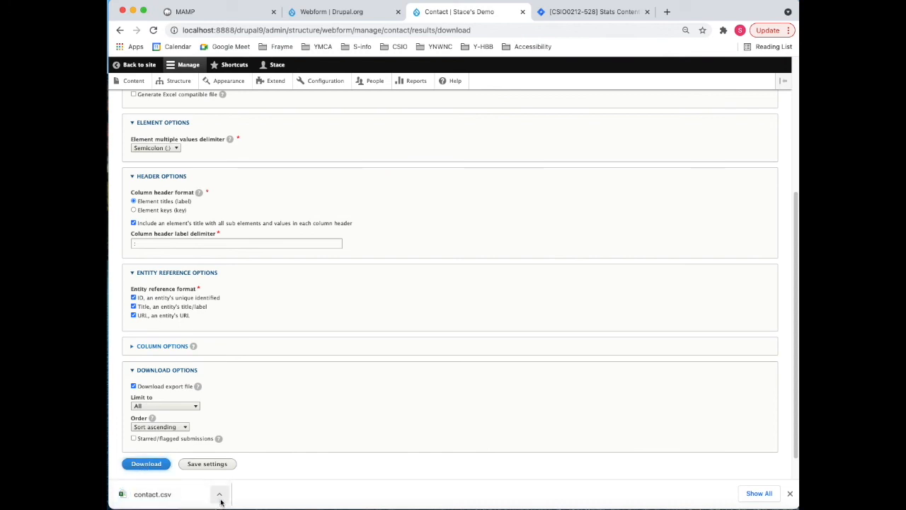
Open the downloaded contact.csv in its default program from the download bar
click(219, 494)
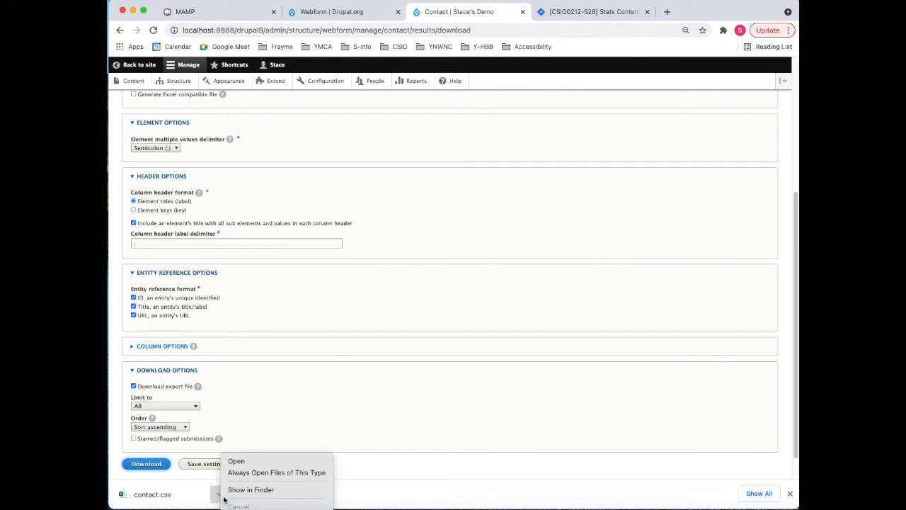
click(236, 461)
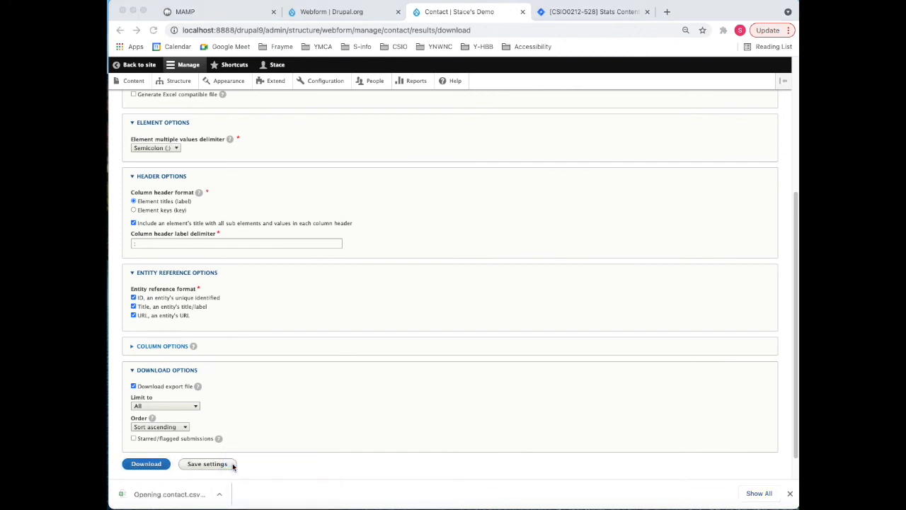
Widen the Completed and Changed date columns so the dates show
click(145, 465)
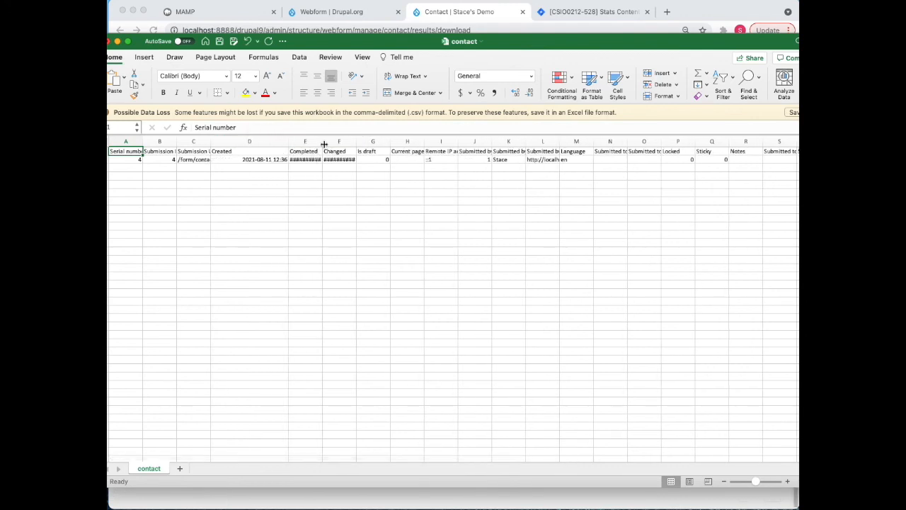
drag(323, 141, 375, 142)
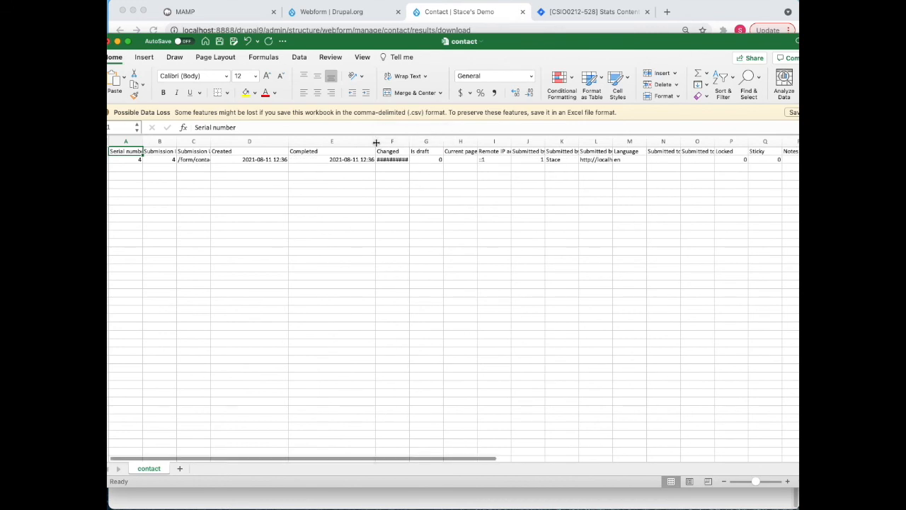
drag(377, 142, 459, 142)
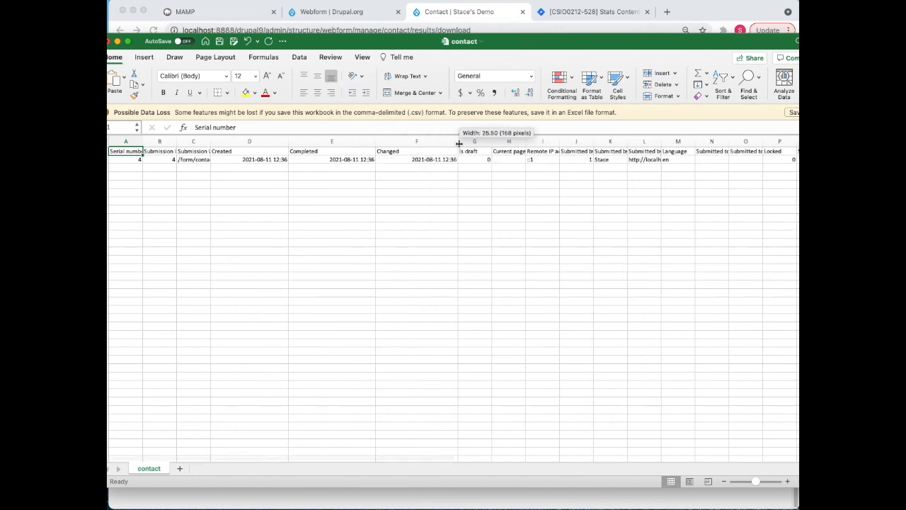
mouse_move(502, 187)
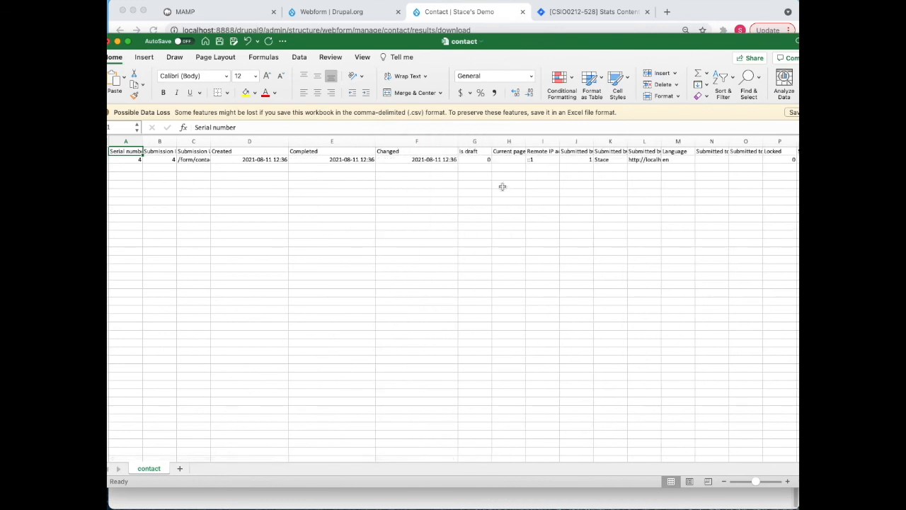
Delete the Current page and remote IP columns (H:I)
click(508, 141)
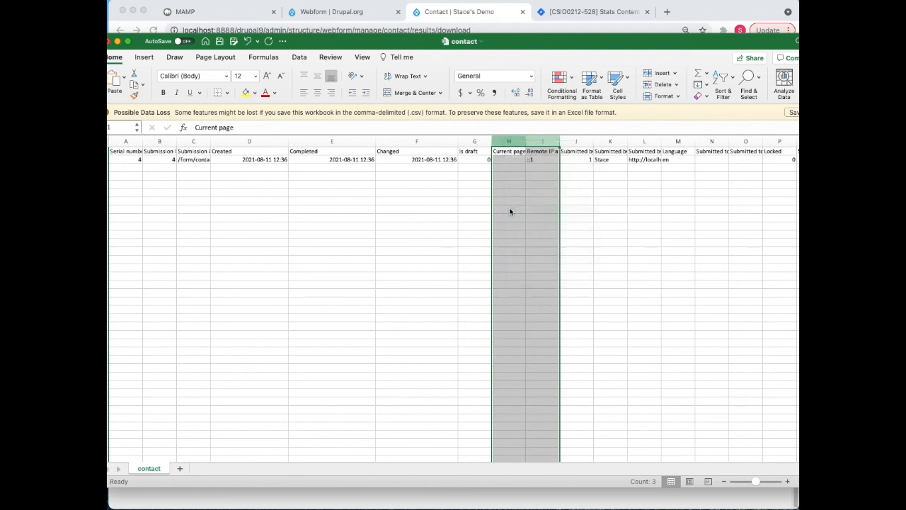
click(416, 201)
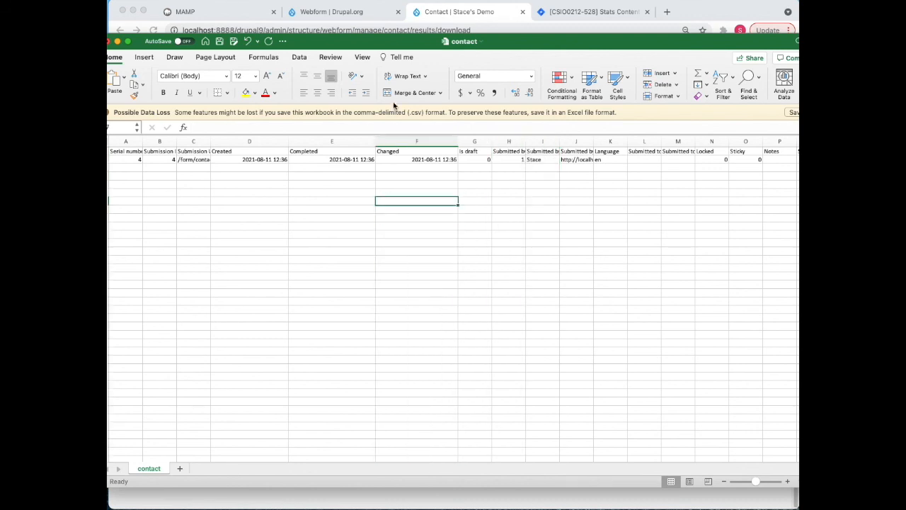